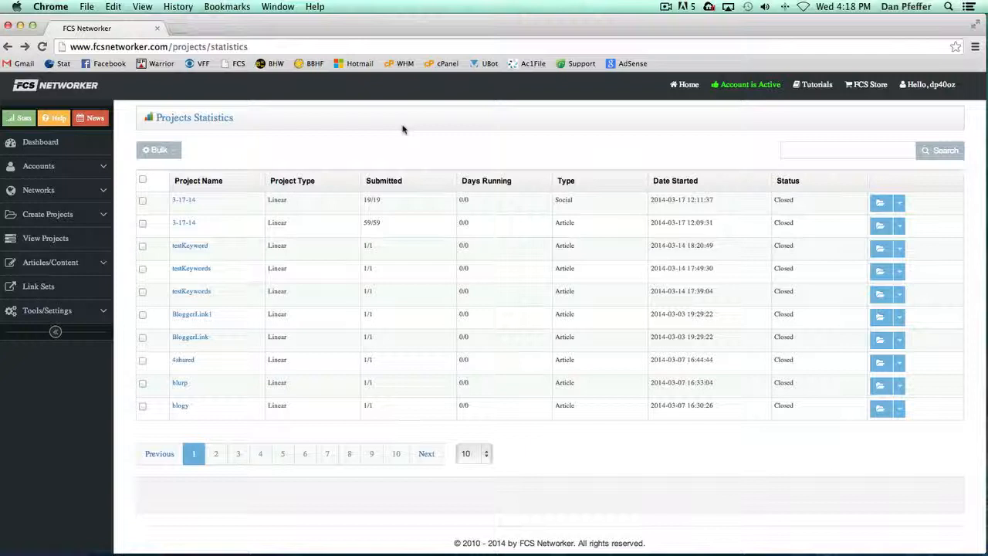
mouse_move(624, 405)
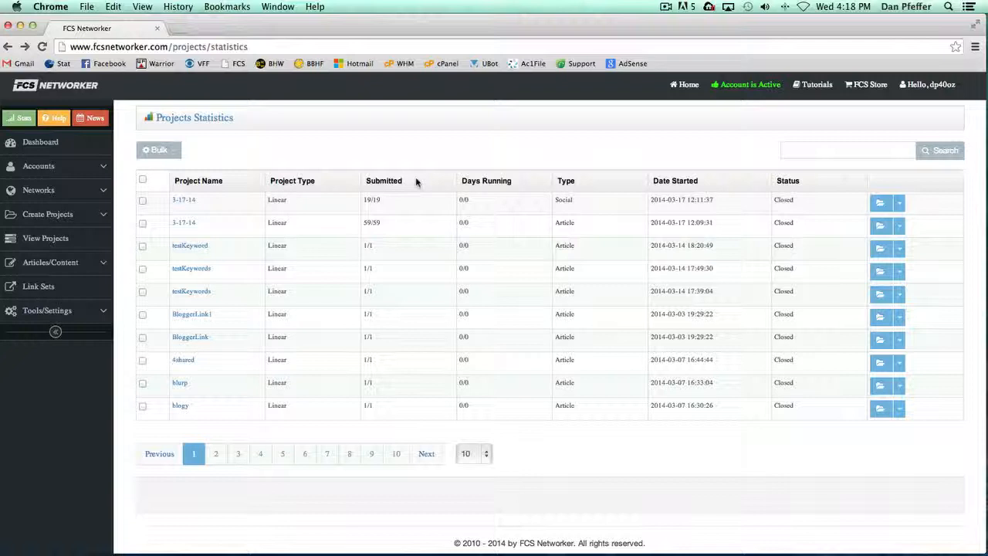
mouse_move(565, 215)
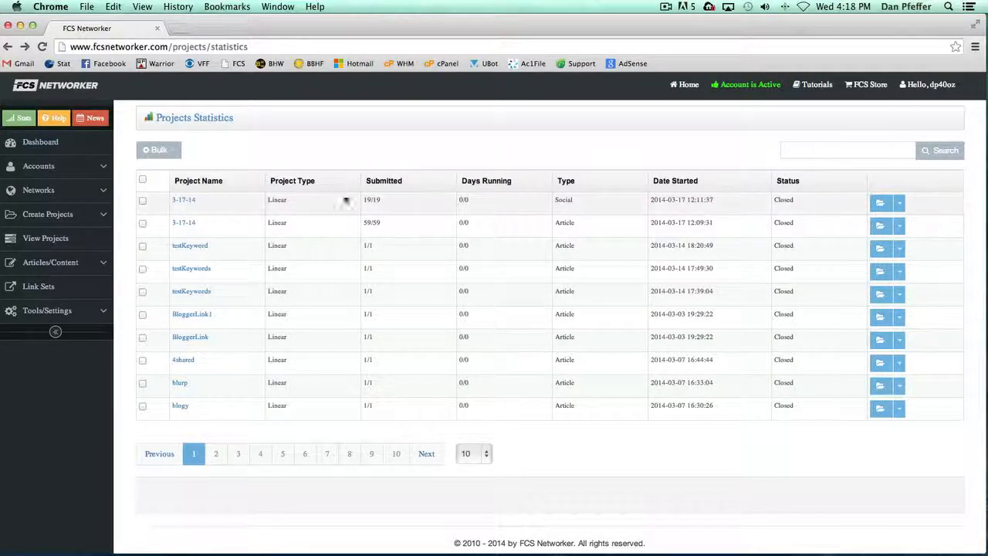
Open and dismiss a project information form, then show the first 3-17-14 project's action menu
click(899, 203)
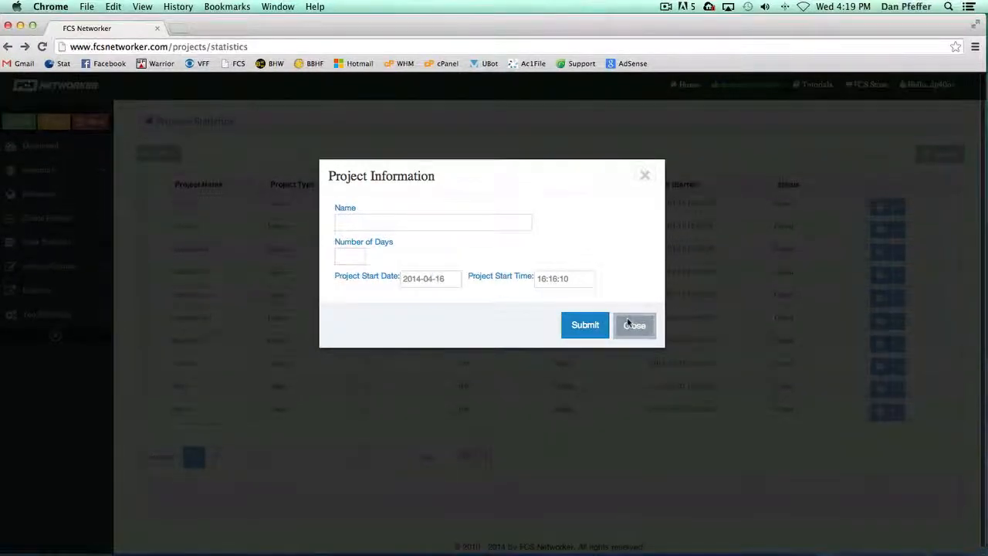
click(634, 324)
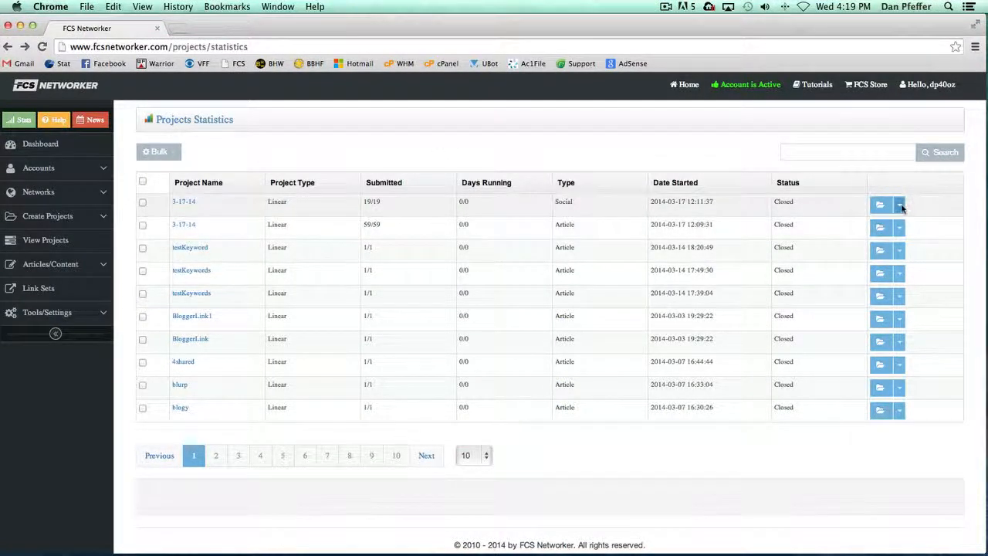
click(898, 205)
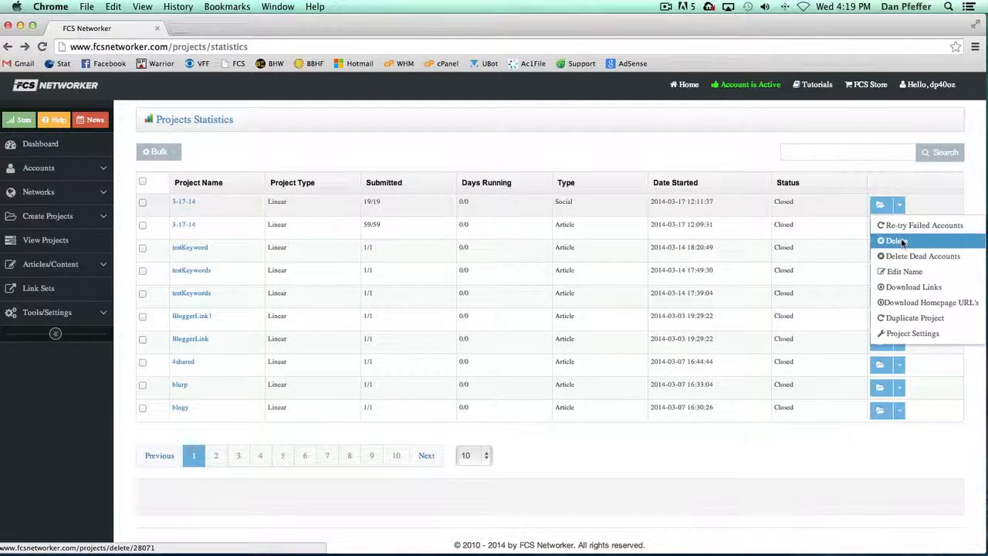
mouse_move(922, 255)
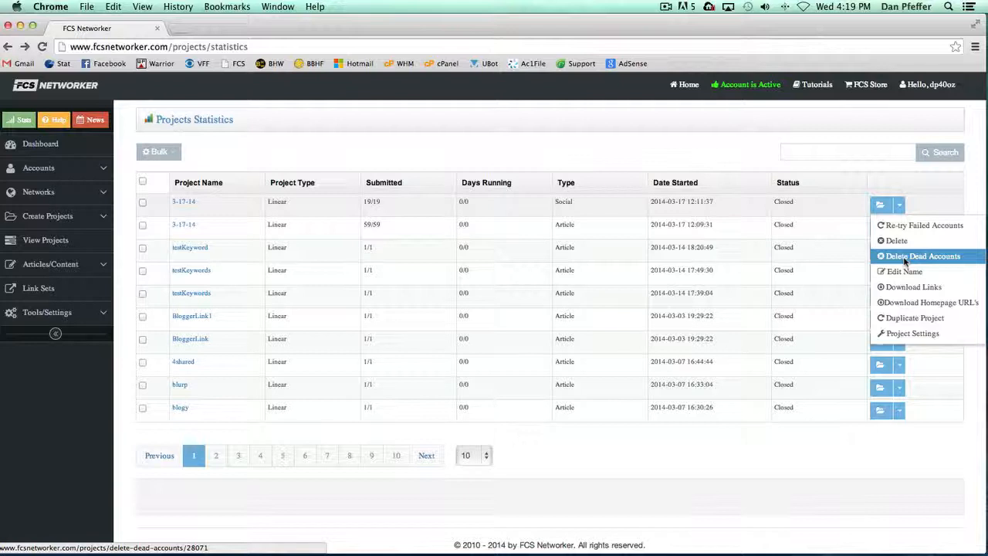
mouse_move(904, 270)
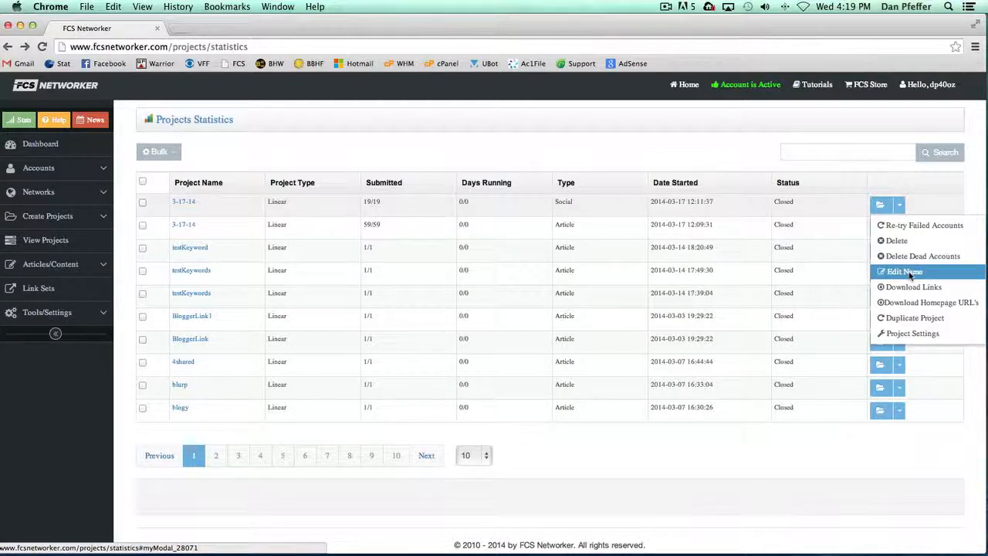
mouse_move(913, 287)
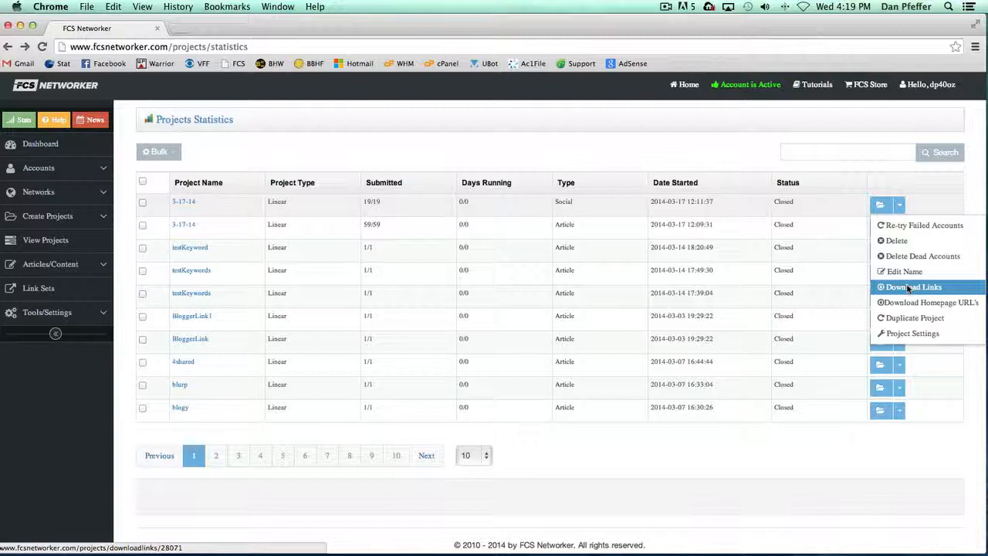
mouse_move(929, 302)
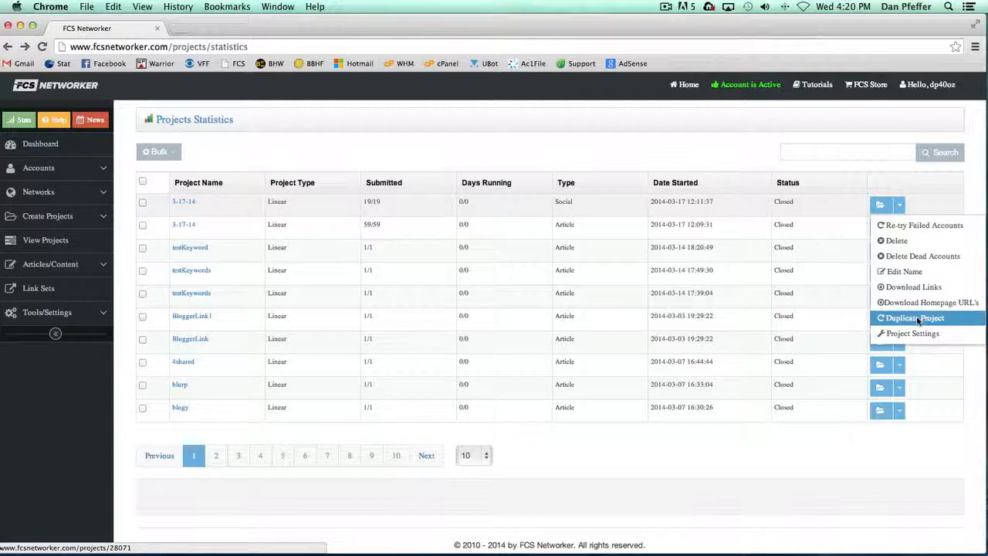
Open Duplicate Project for the first 3-17-14 project and close it without copying
click(913, 317)
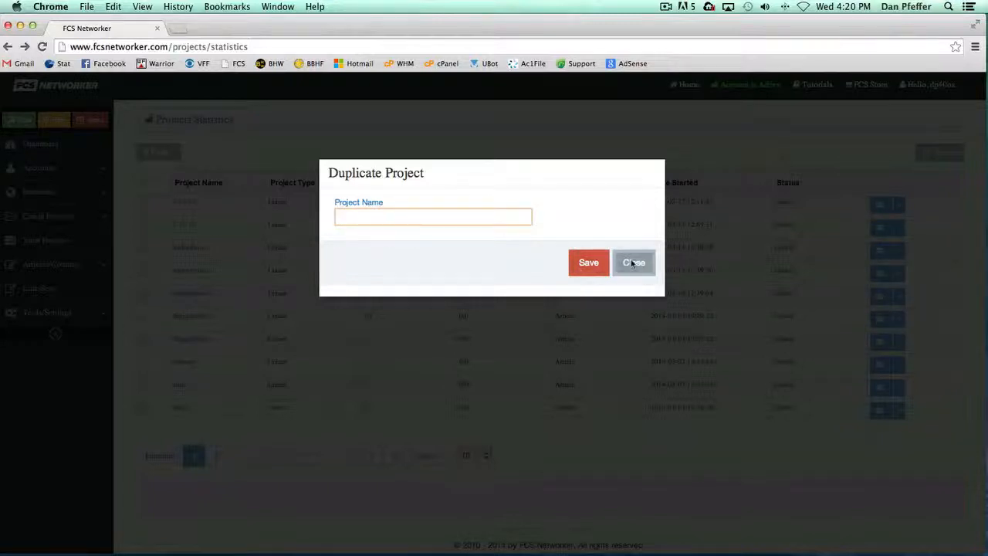
click(633, 263)
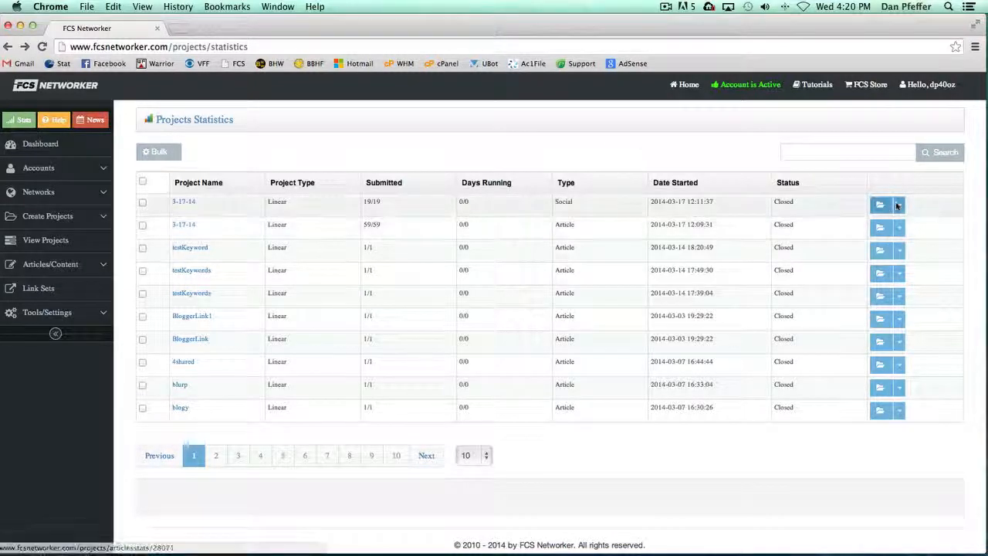
click(898, 203)
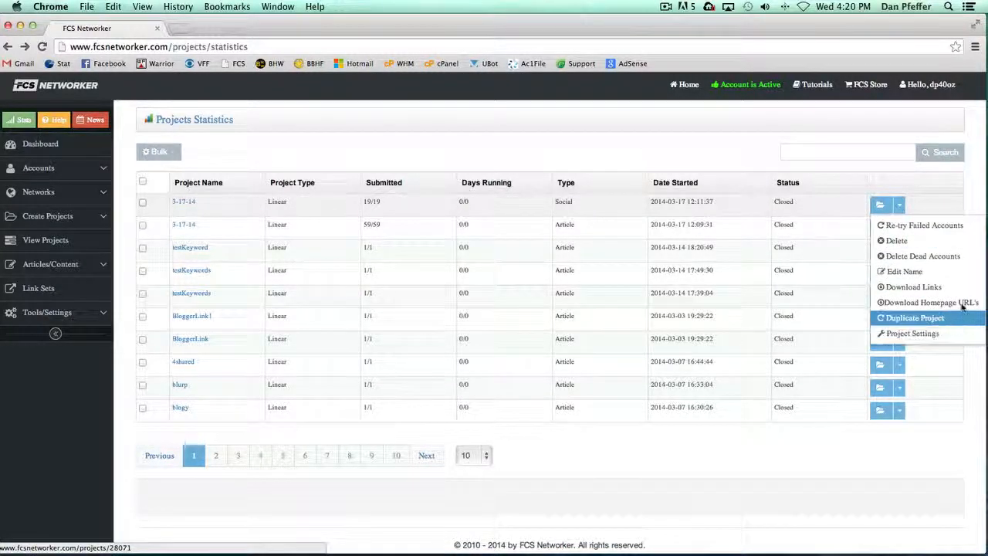
mouse_move(912, 333)
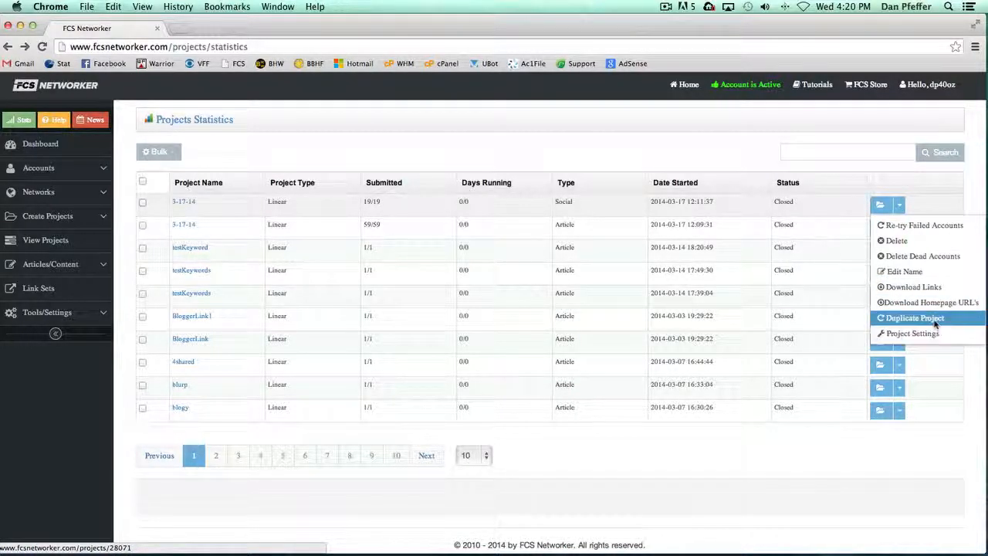
mouse_move(912, 333)
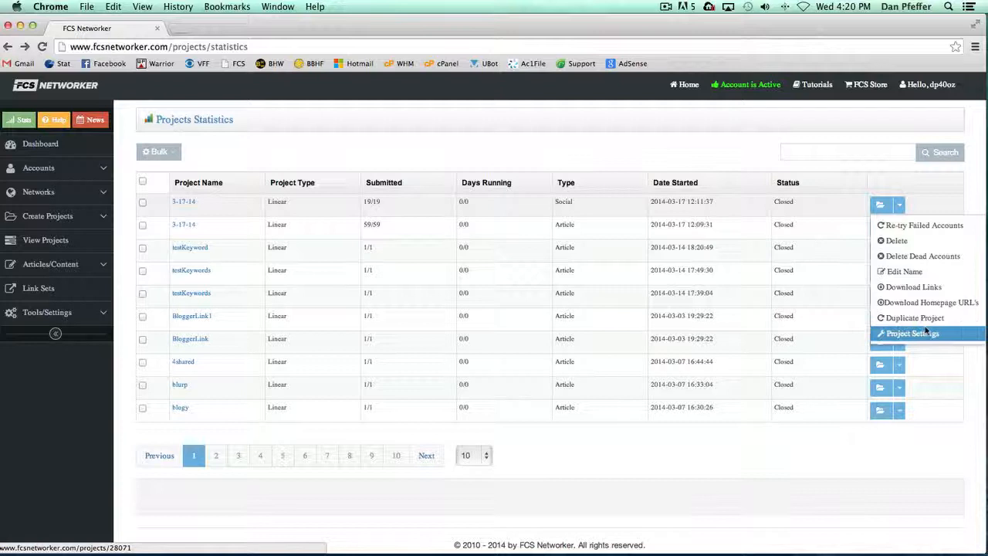
mouse_move(924, 313)
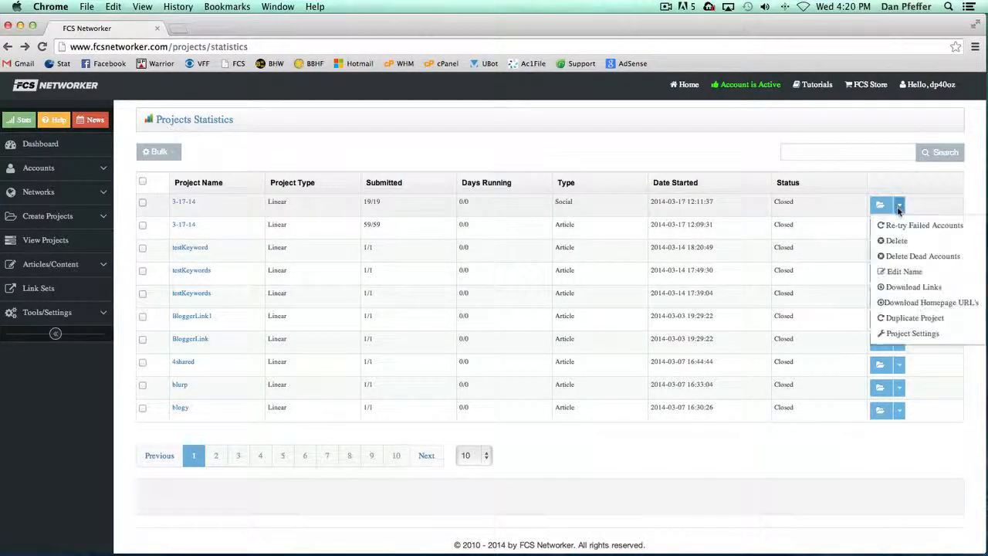
mouse_move(912, 332)
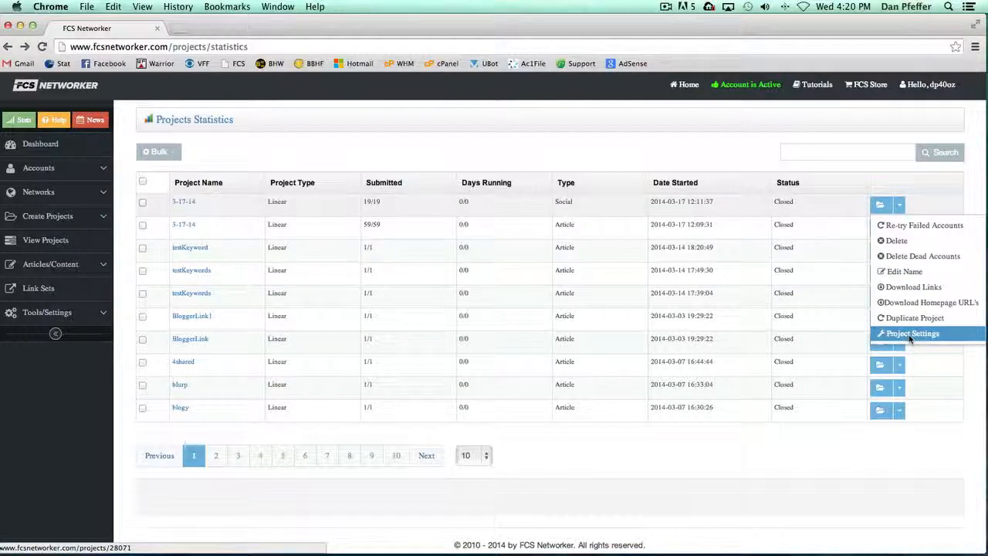
click(911, 333)
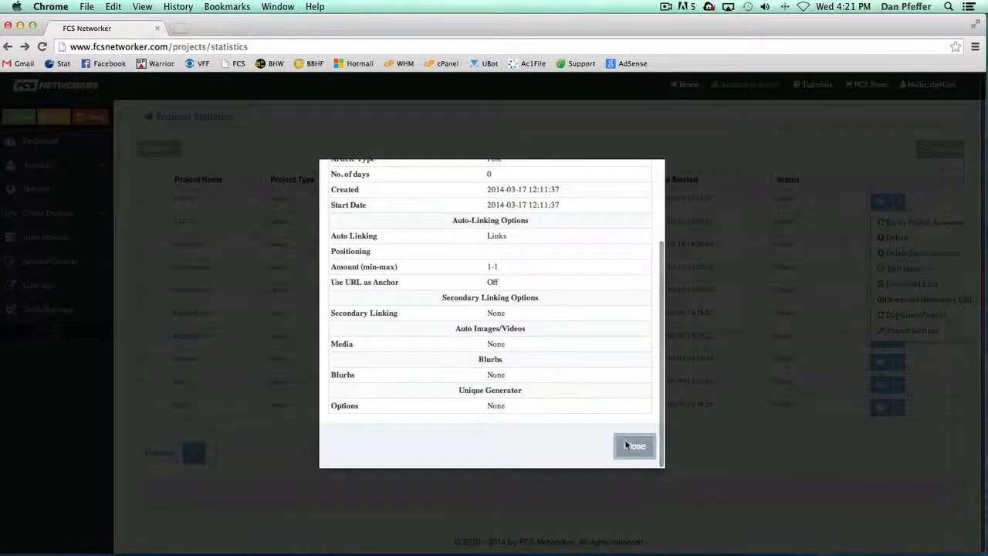
click(633, 446)
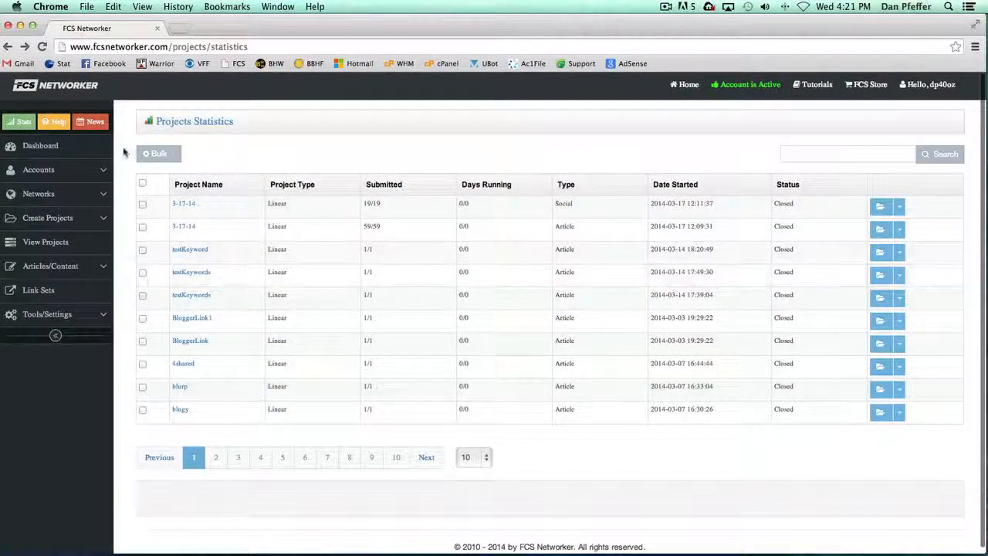
click(159, 153)
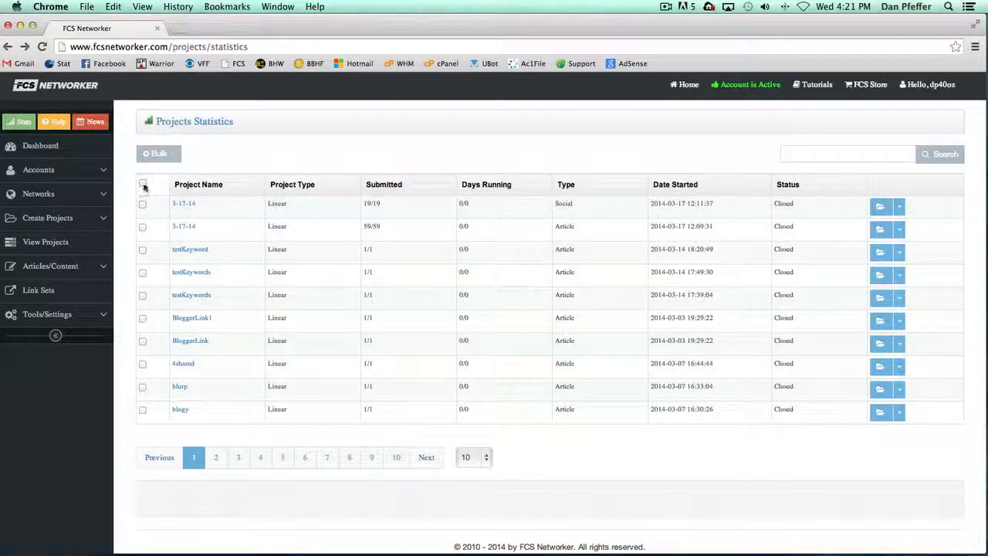
click(143, 184)
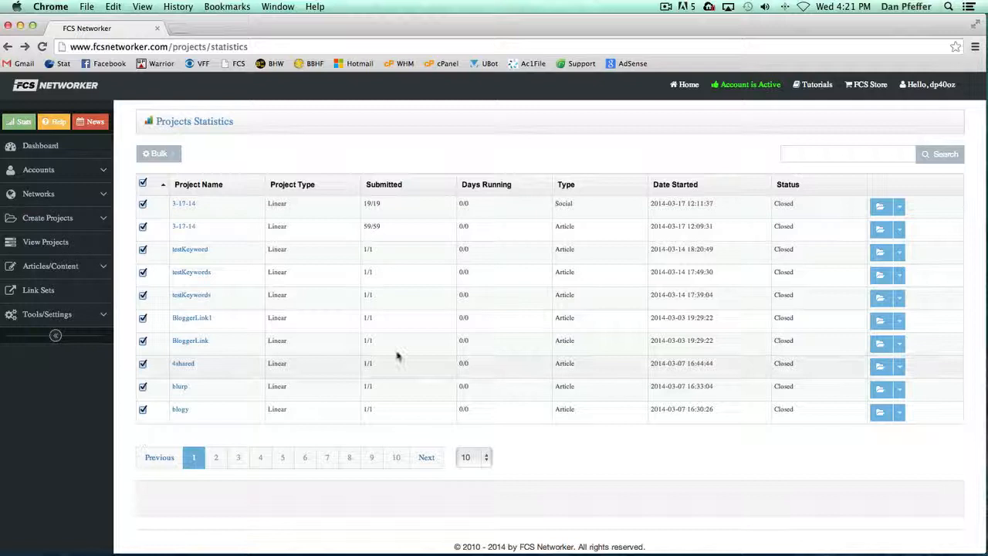
click(158, 152)
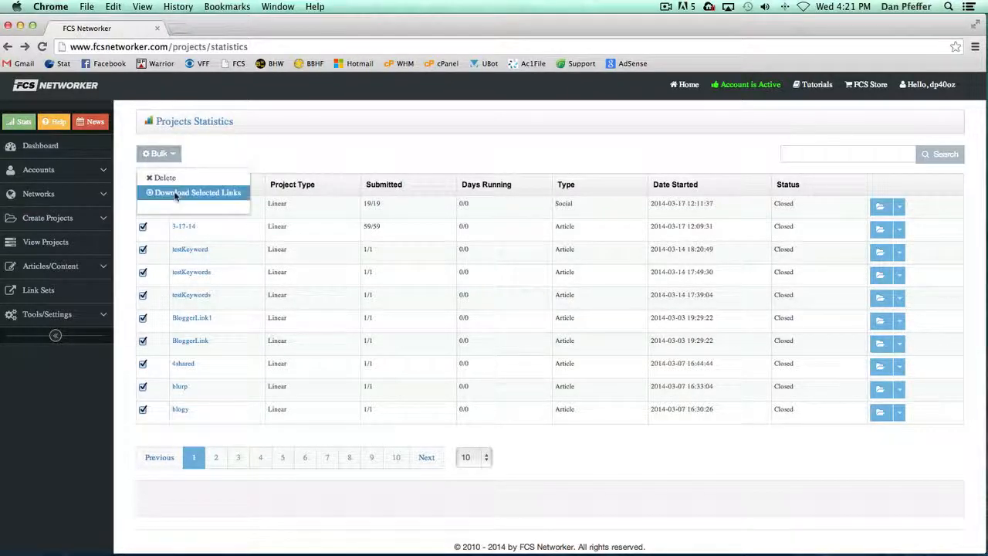
click(158, 153)
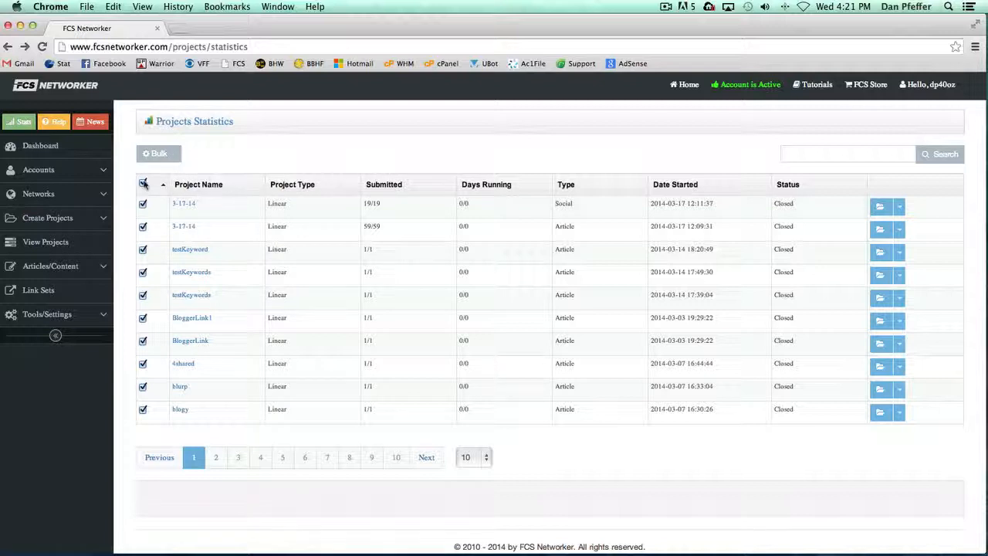
click(143, 184)
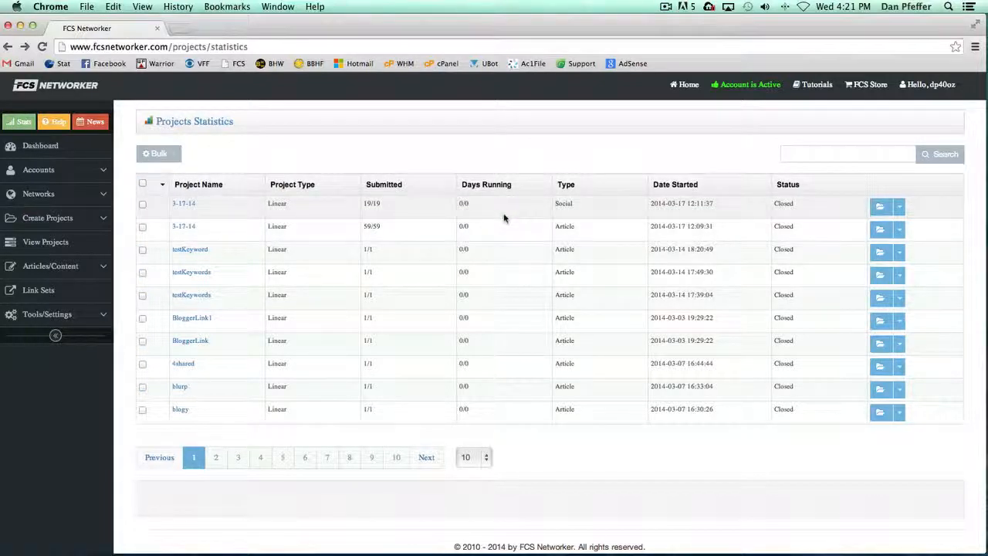
mouse_move(426, 168)
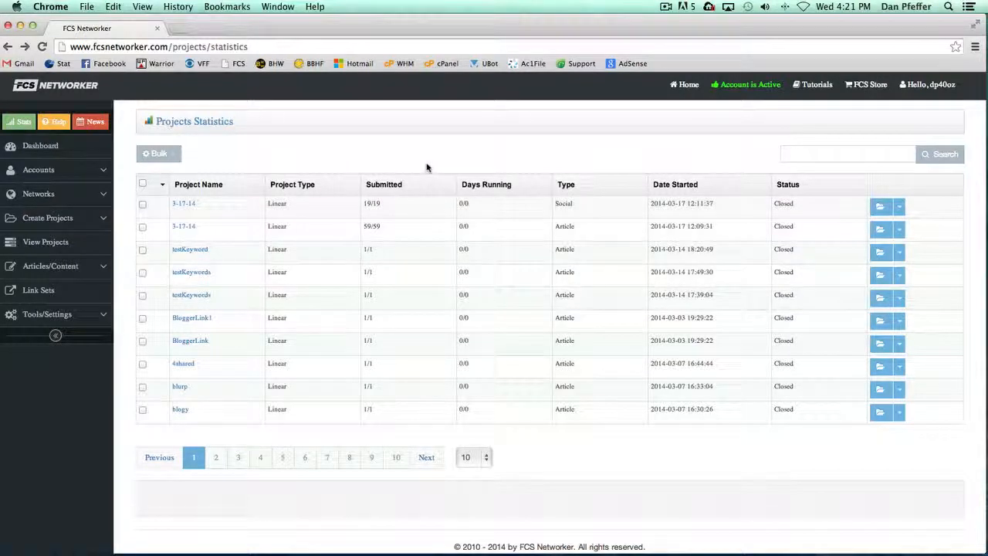
mouse_move(183, 226)
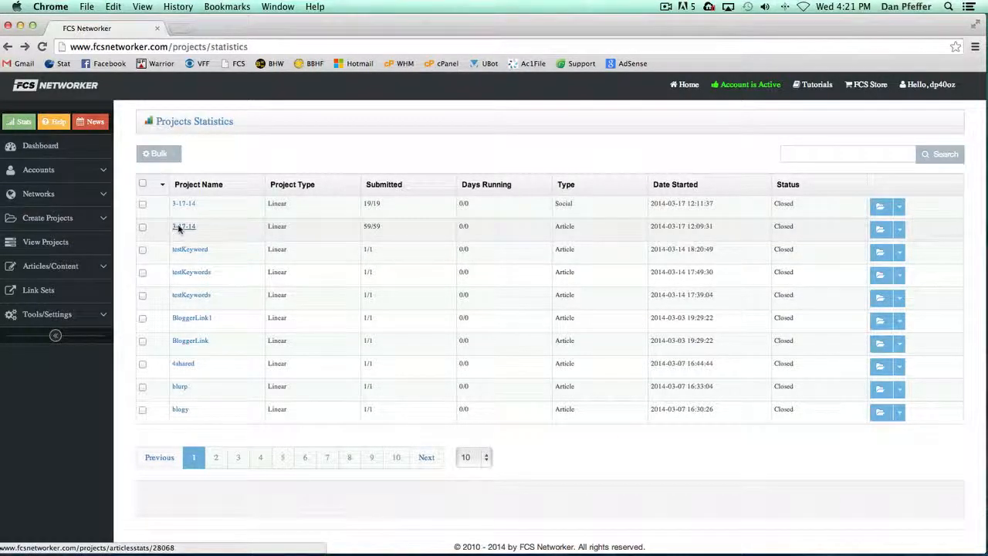
Open the 3-17-14 Article project's statistics page, select the Auto-Gen iphone 5 article and scroll down
click(184, 226)
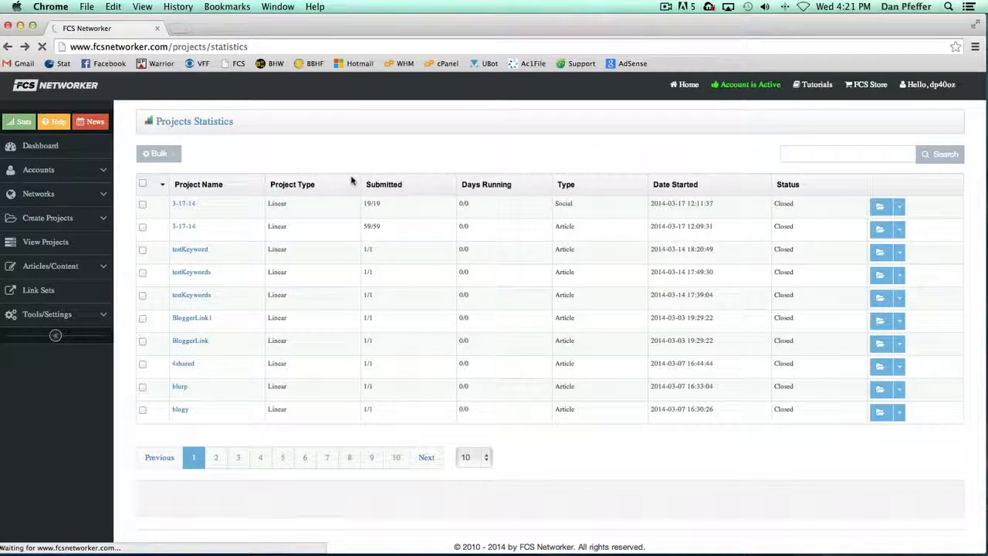
click(184, 203)
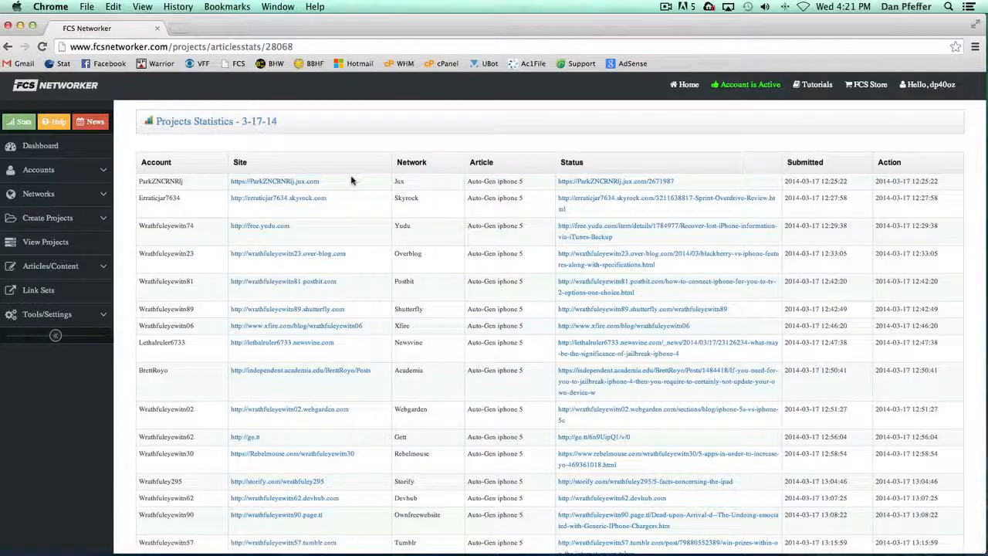
mouse_move(192, 201)
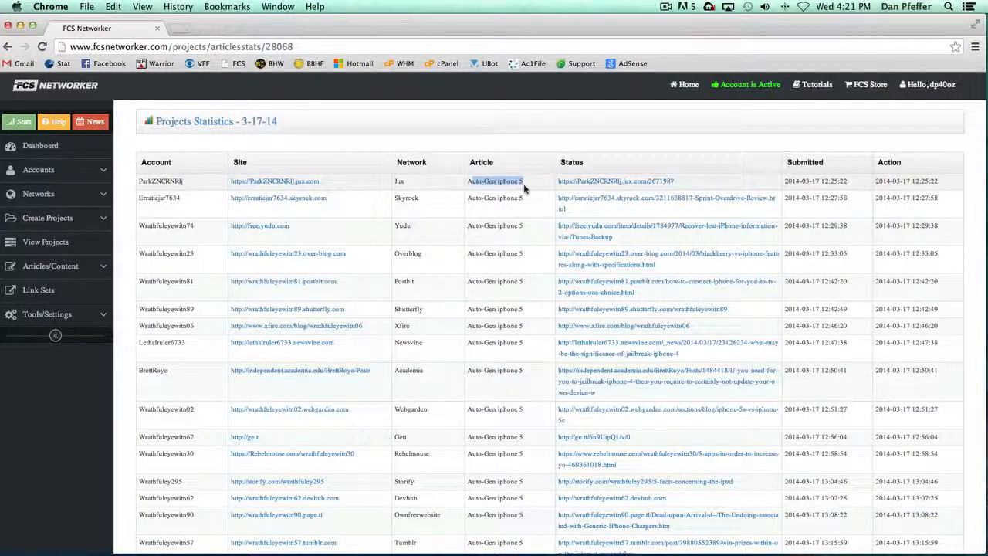
double_click(494, 181)
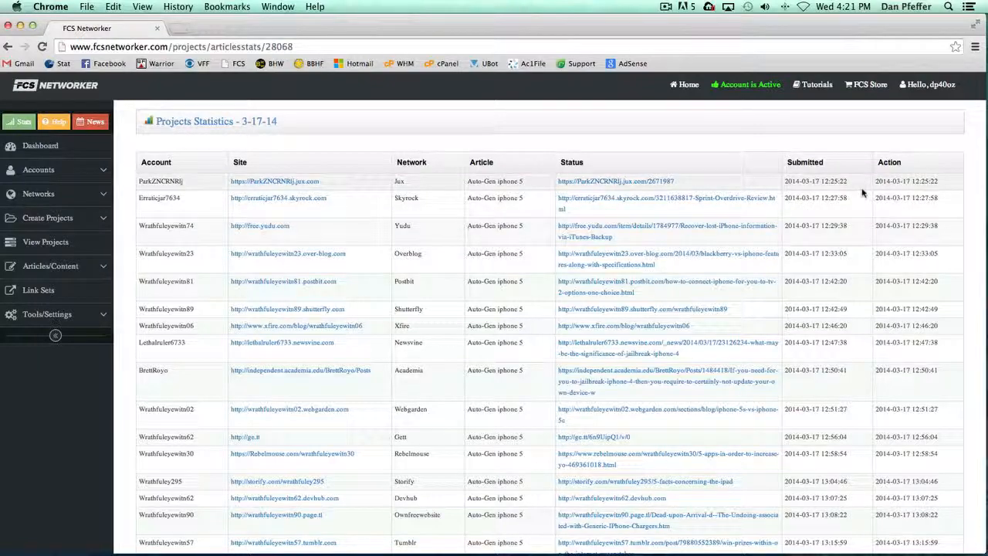
scroll(down, 3)
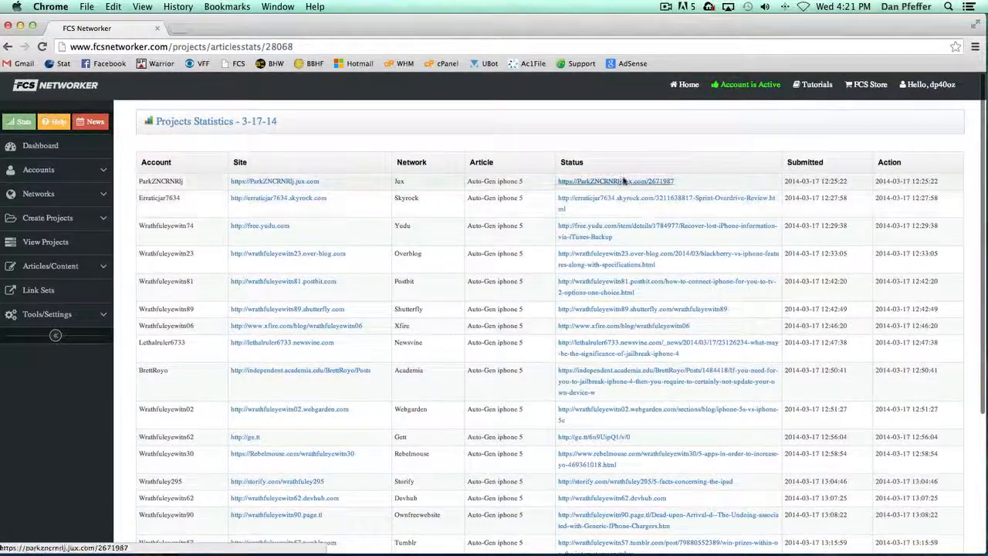
click(615, 181)
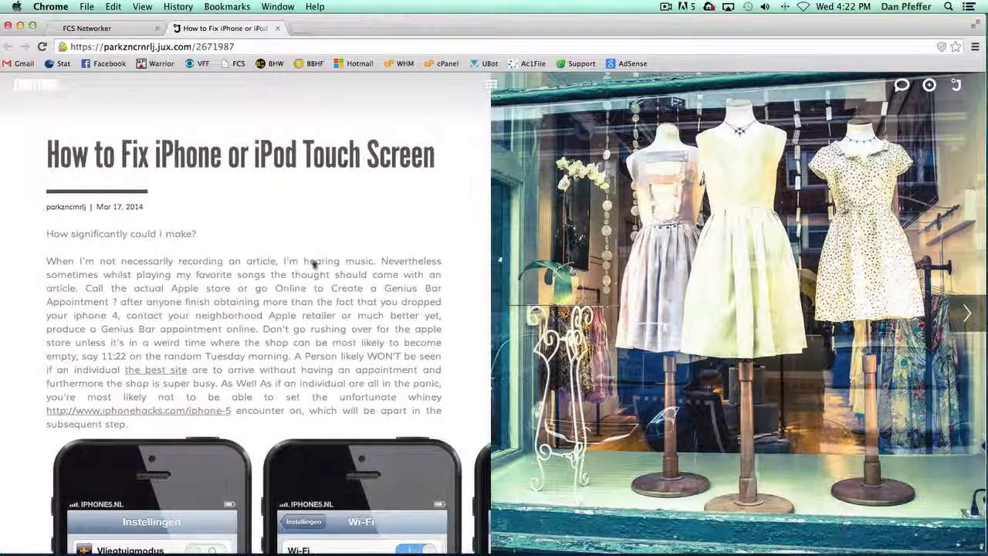
scroll(down, 3)
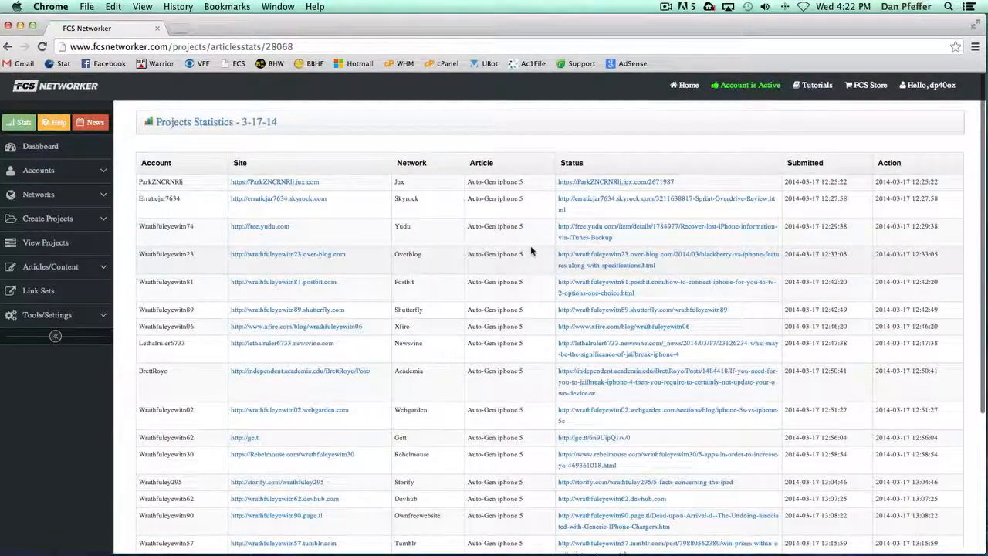
scroll(down, 3)
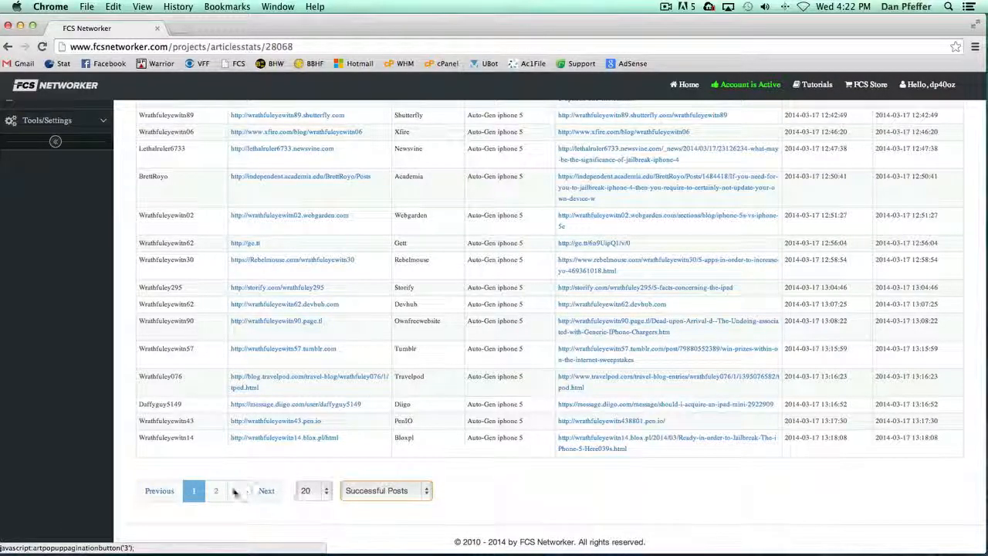
click(238, 490)
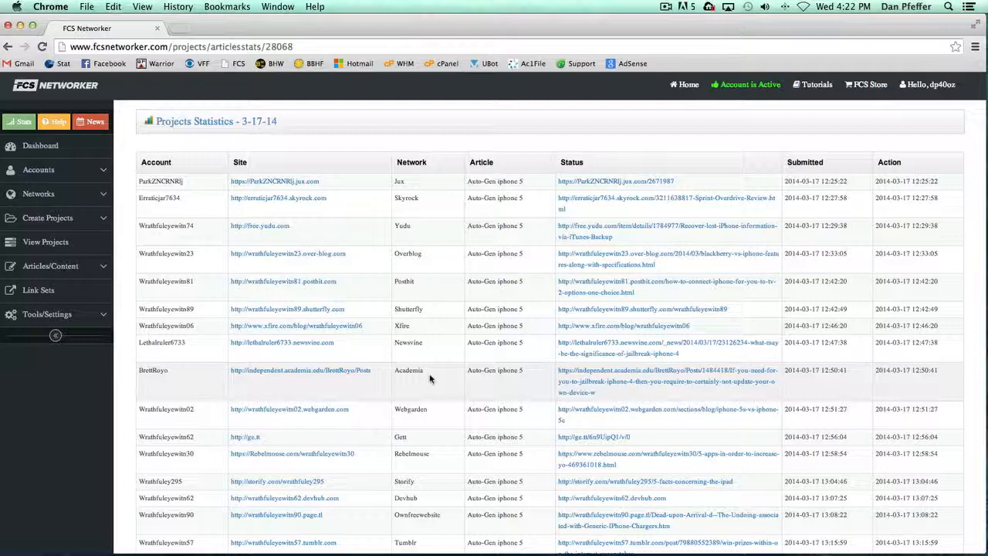
mouse_move(492, 112)
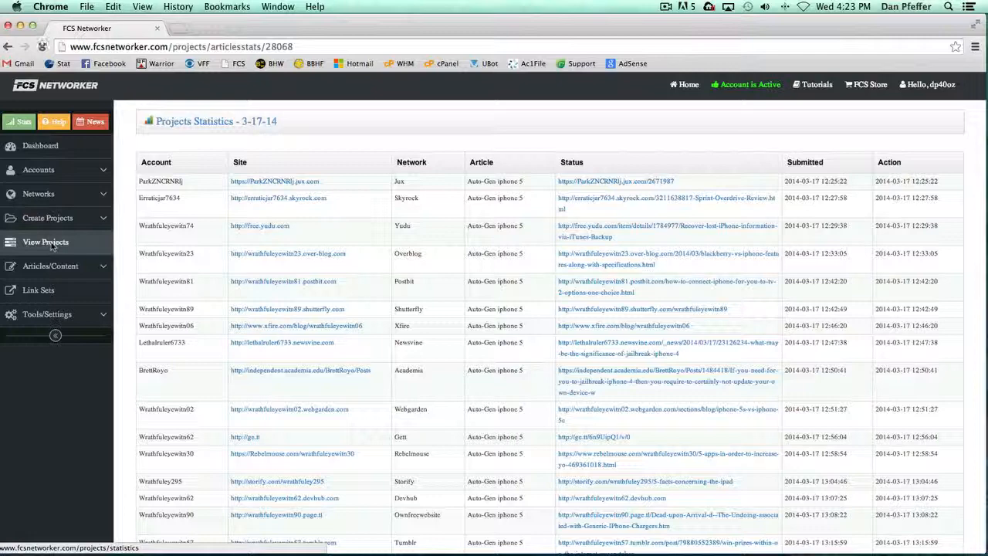
Return to the Projects Statistics overview via View Projects in the sidebar
click(44, 241)
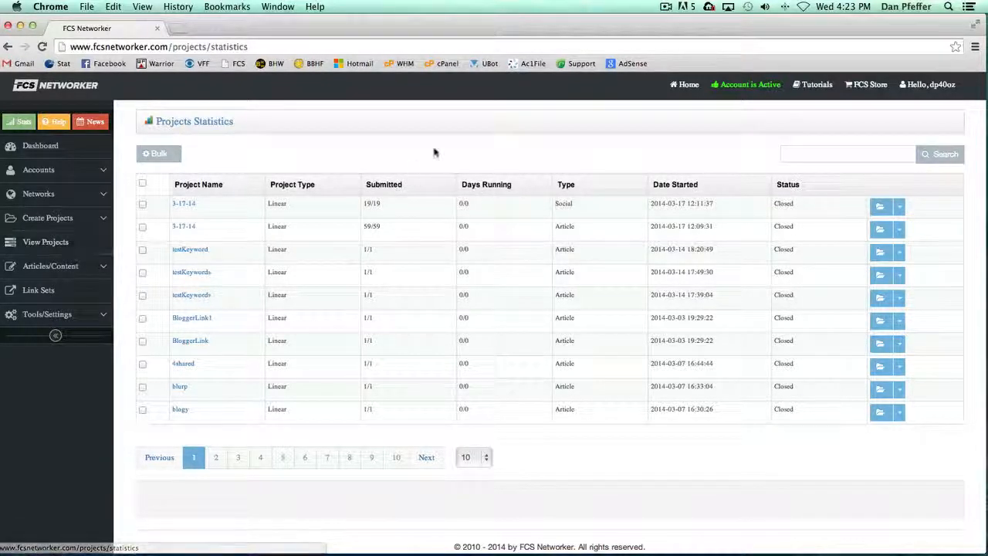
mouse_move(490, 135)
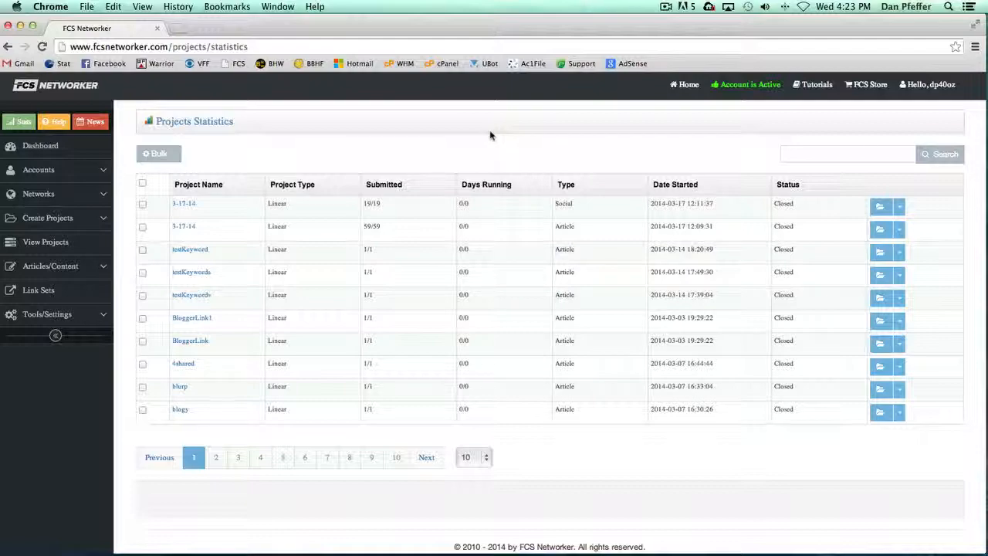